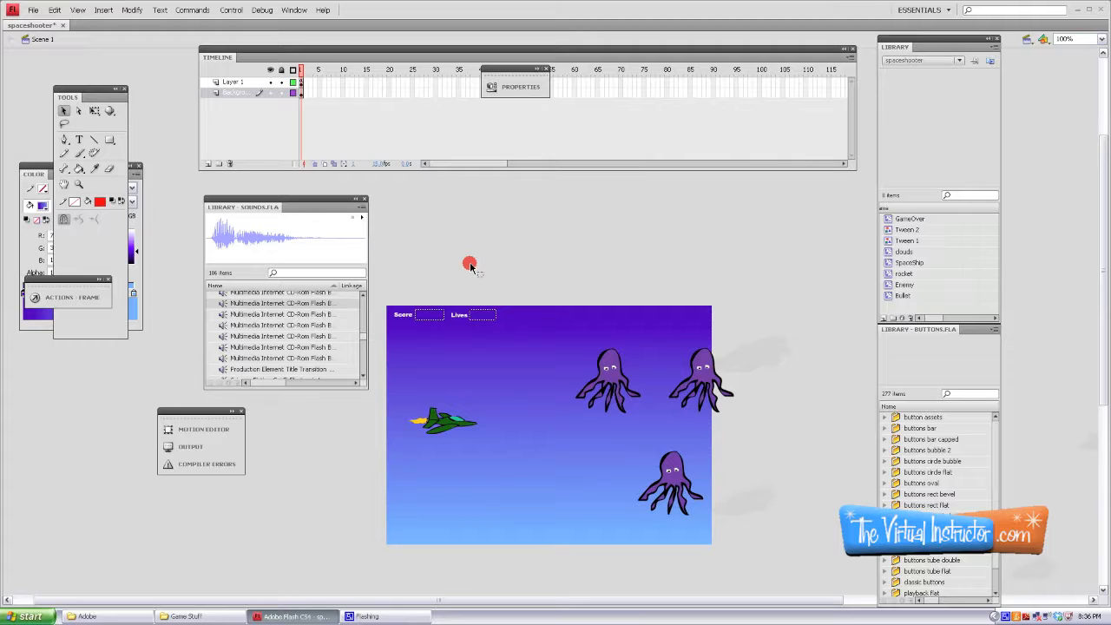
# - Import the My Song MP3 from the VideoGame folder into the library via Import to Library
pyautogui.click(33, 11)
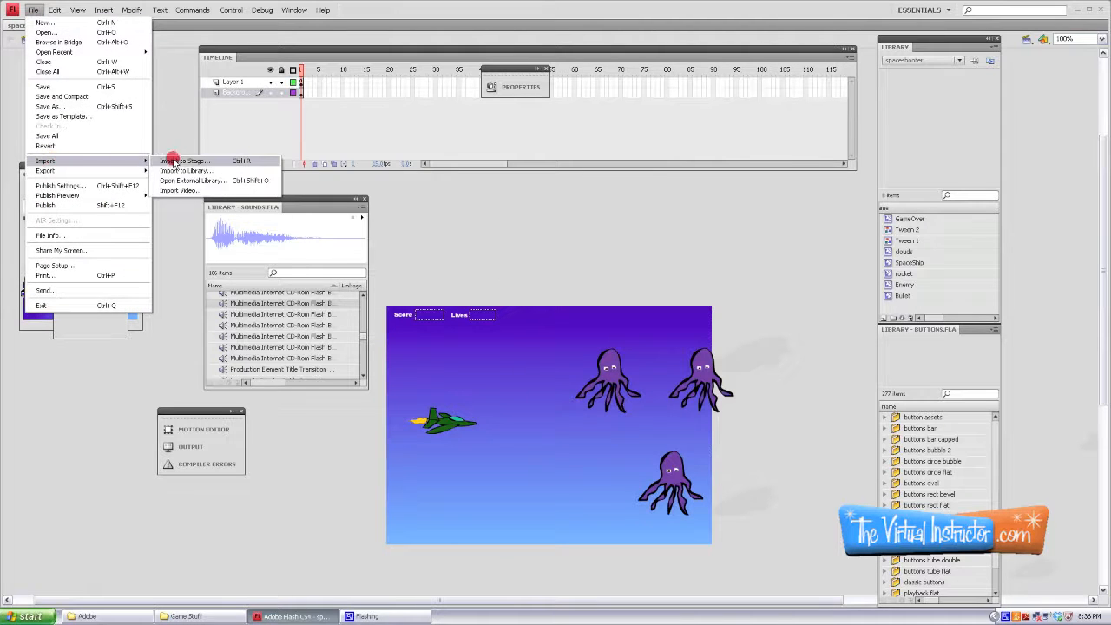
pyautogui.click(184, 171)
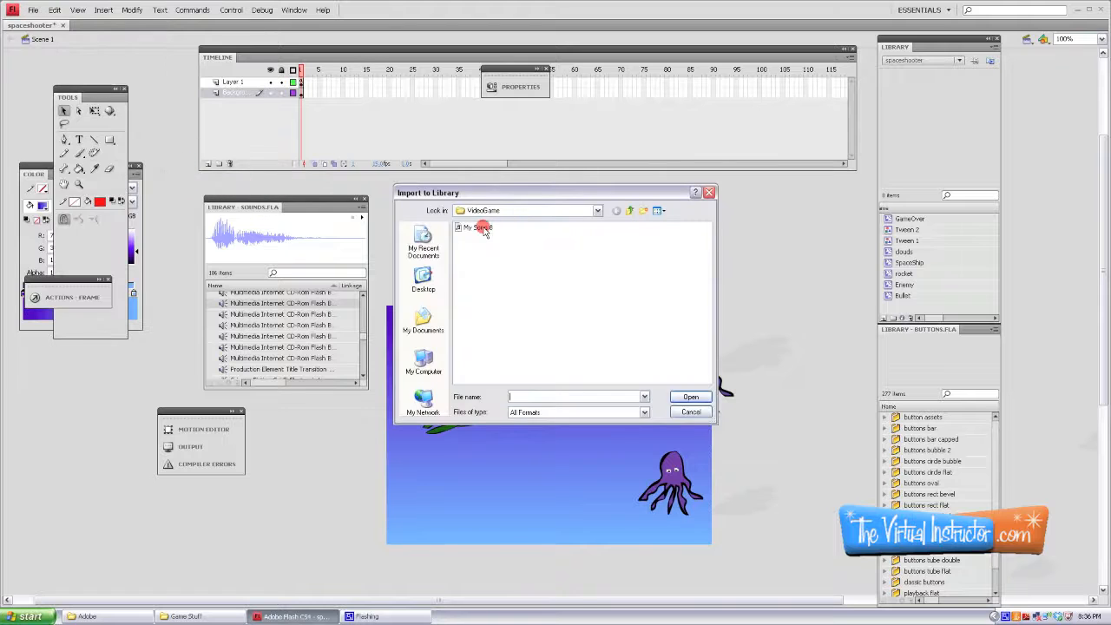
pyautogui.click(477, 226)
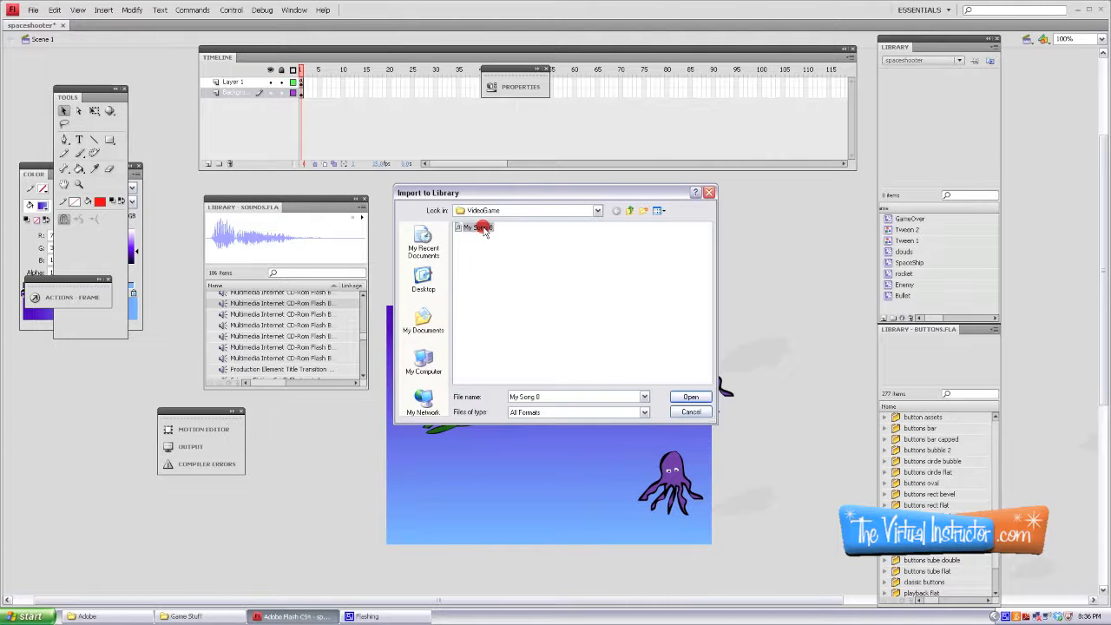
pyautogui.click(691, 395)
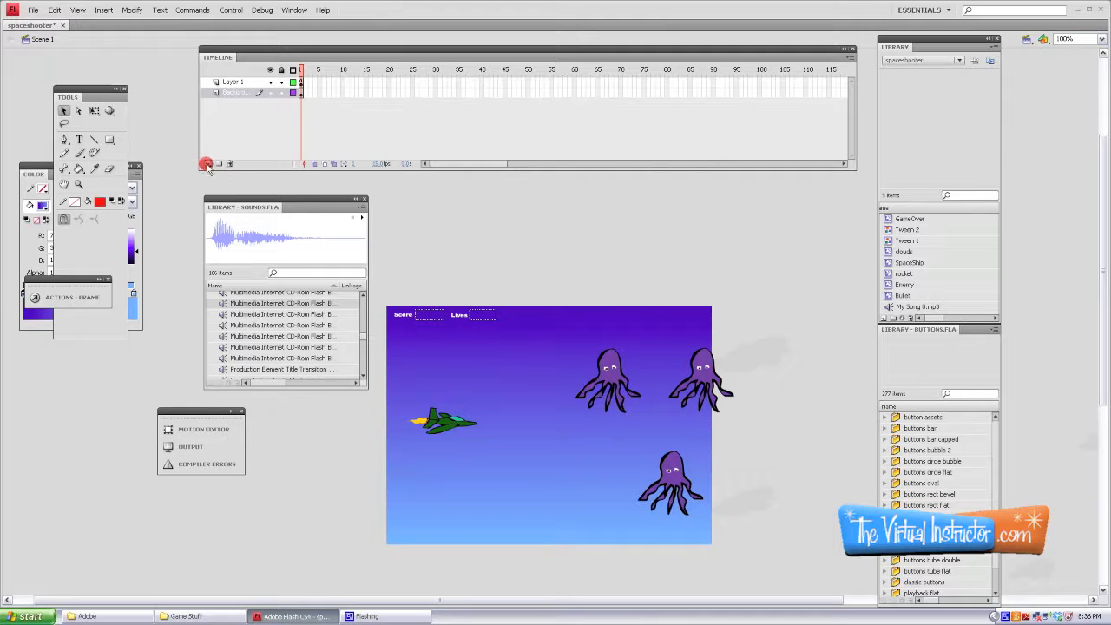
# - Add a new sounds layer to the timeline and select the imported song in the Library
pyautogui.click(208, 163)
pyautogui.write('Sounds')
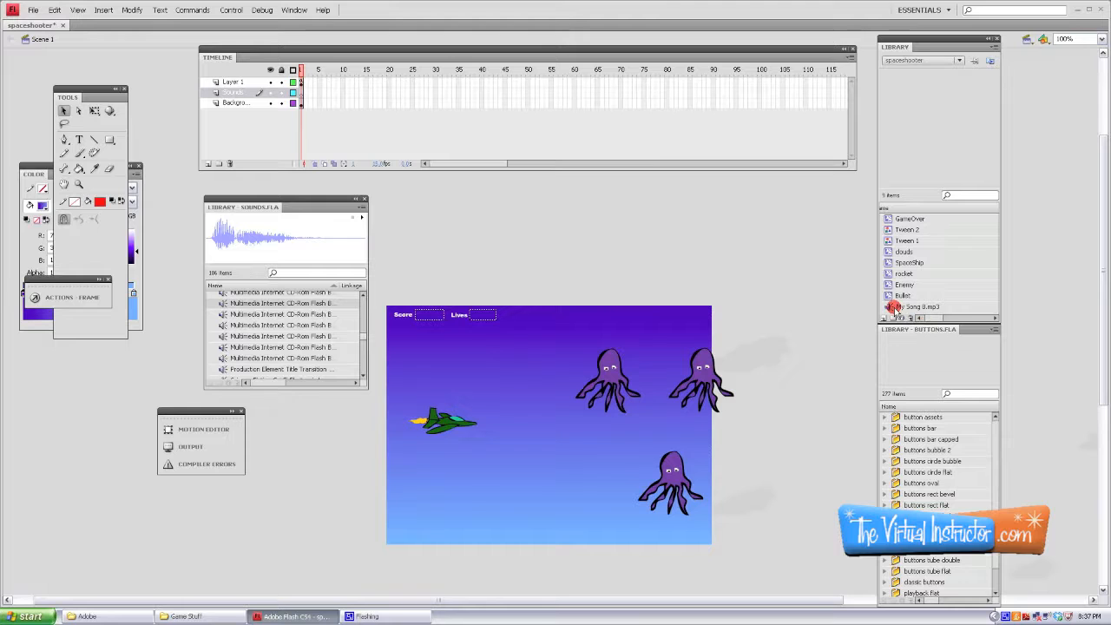
pyautogui.click(924, 305)
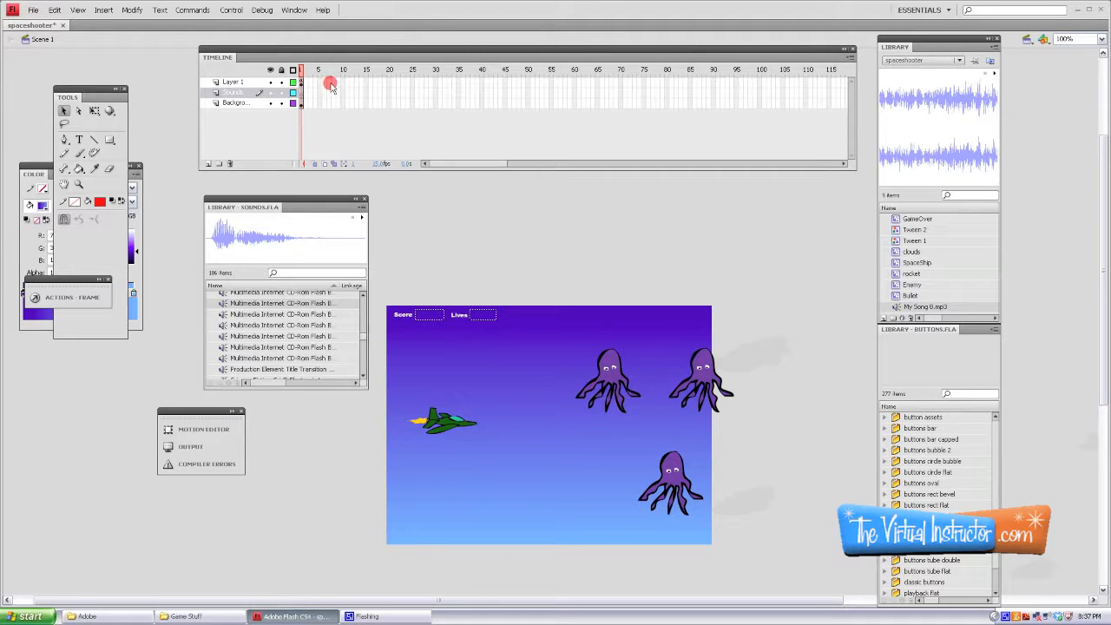
# - Assign the song as frame 1's sound on the sounds layer with Repeat set to Loop
pyautogui.click(293, 11)
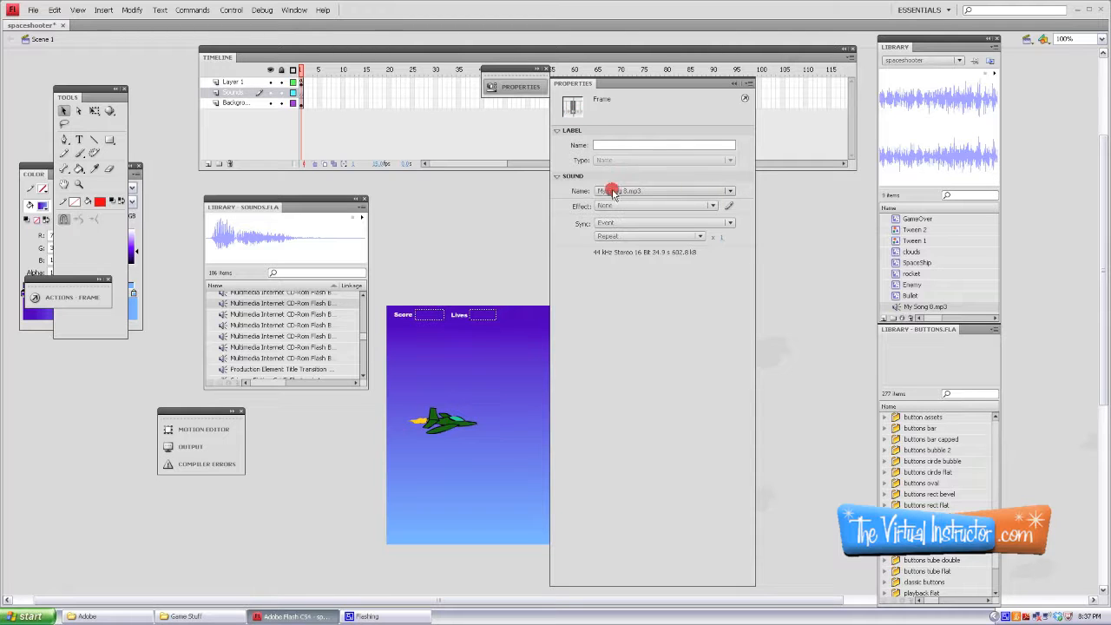
pyautogui.click(611, 189)
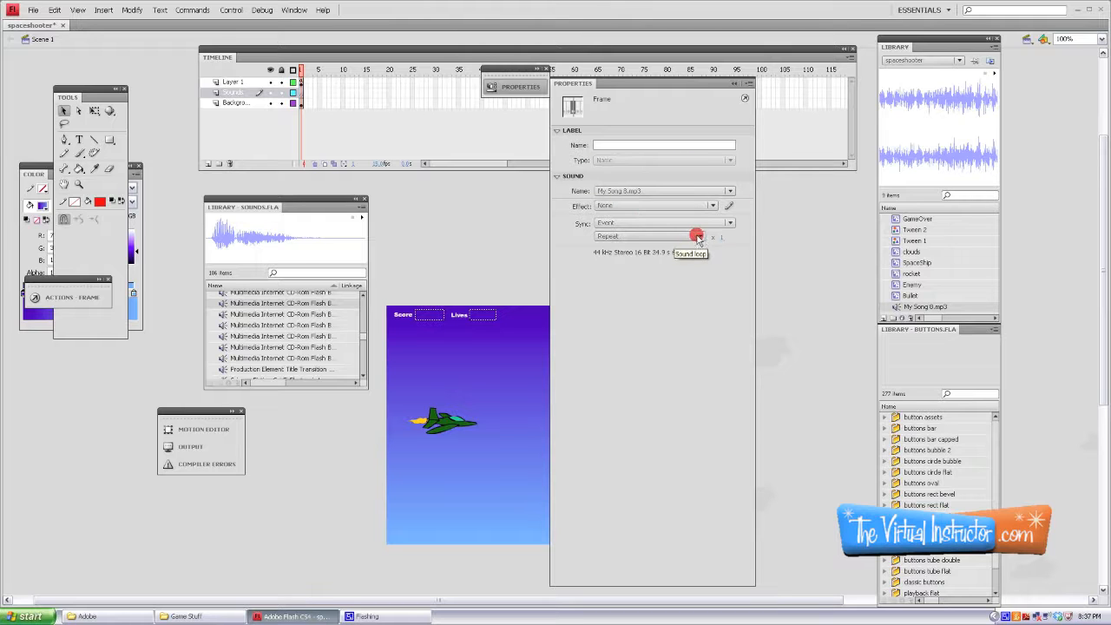
pyautogui.click(698, 236)
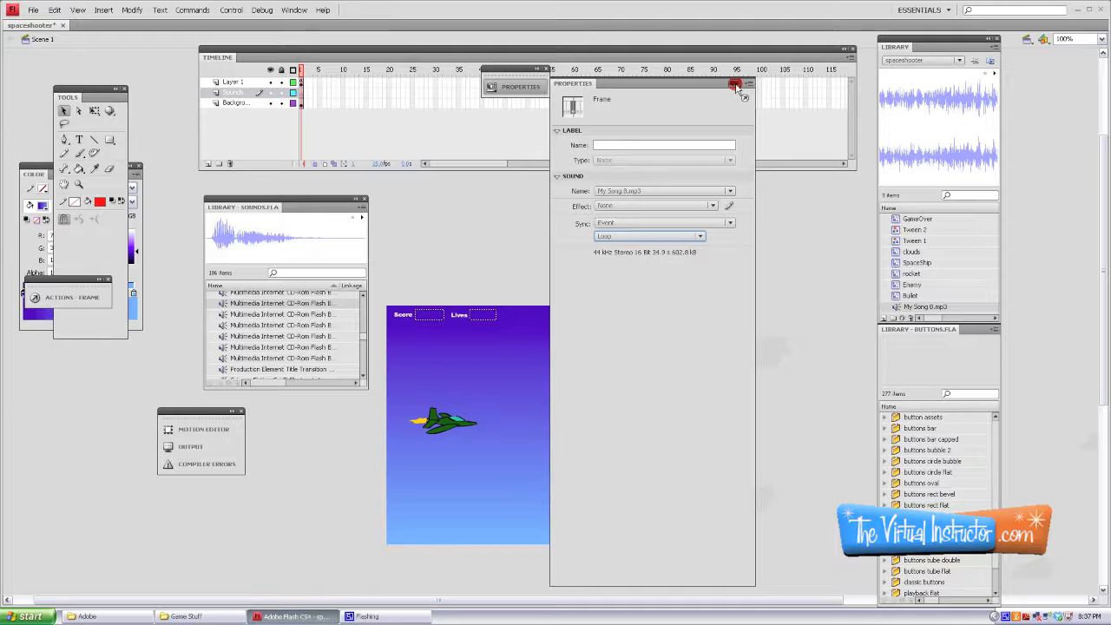
pyautogui.click(736, 83)
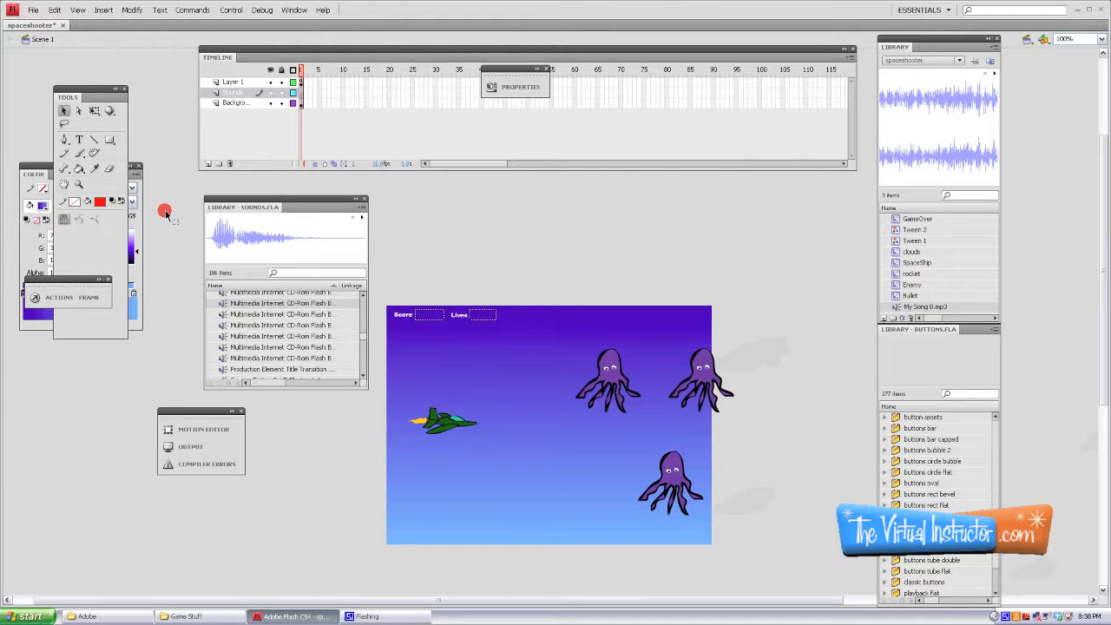
# - Show the Library - Sounds common library via Window > Common Libraries and preview a sound effect
pyautogui.click(363, 201)
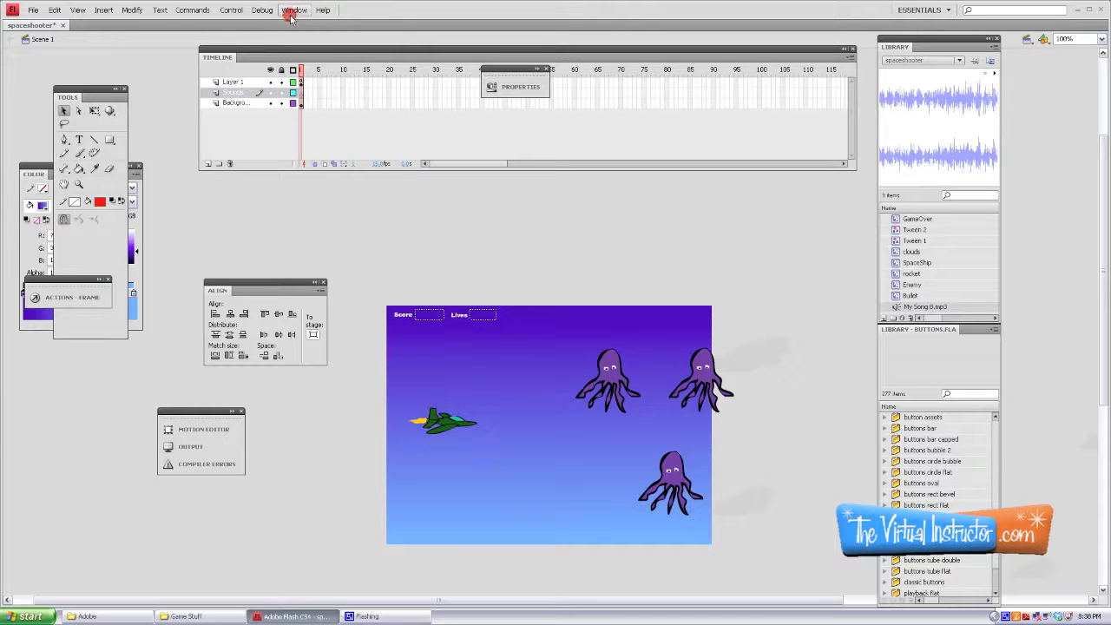
pyautogui.click(295, 11)
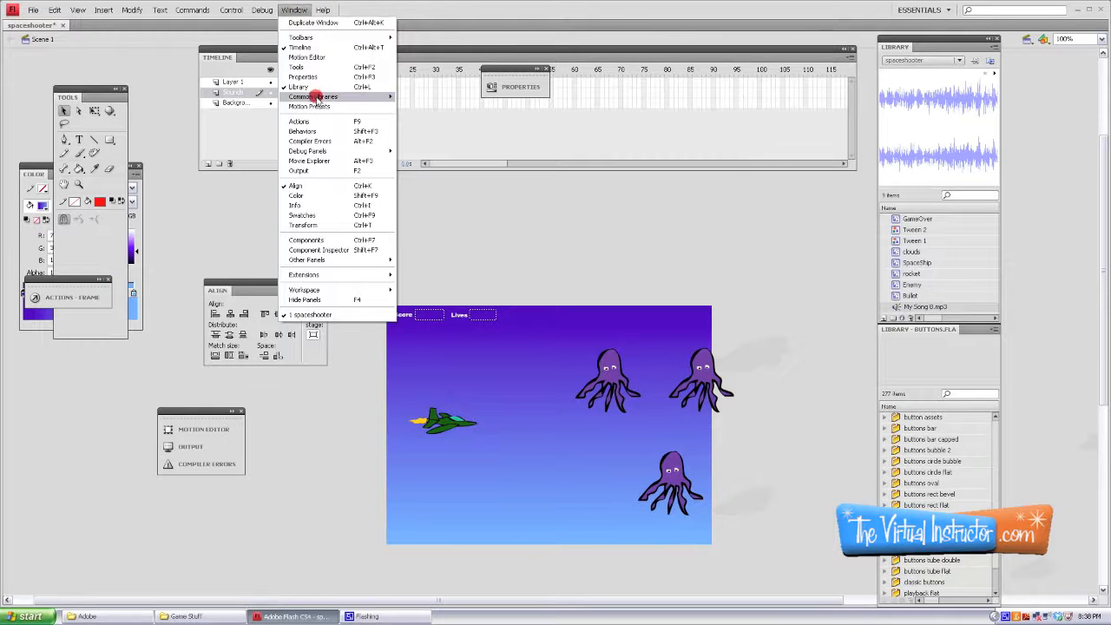
pyautogui.click(416, 118)
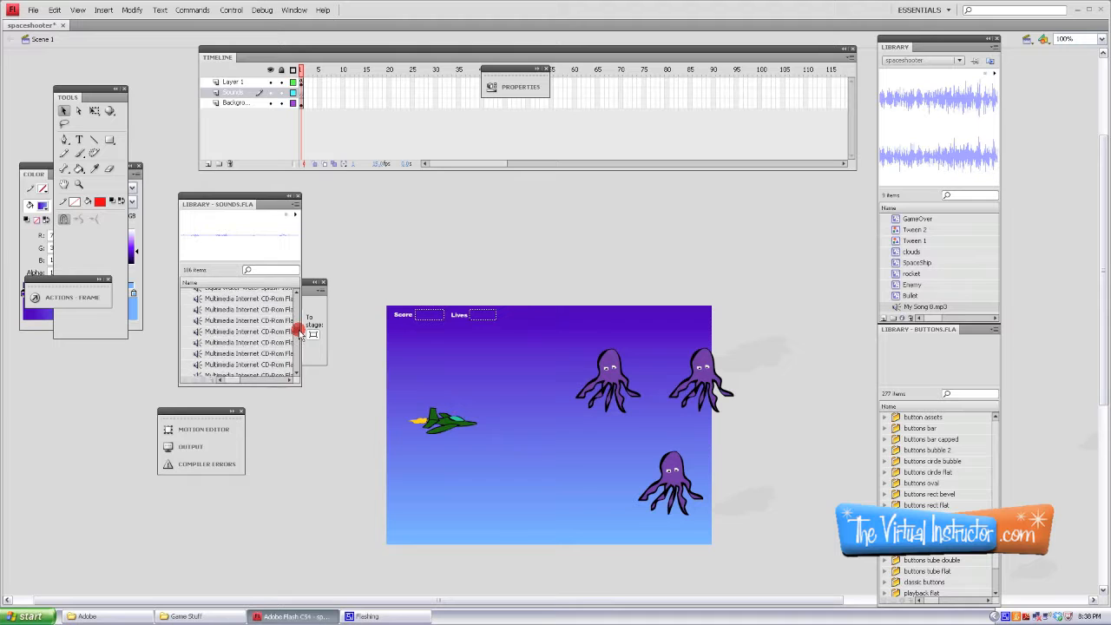
pyautogui.click(247, 347)
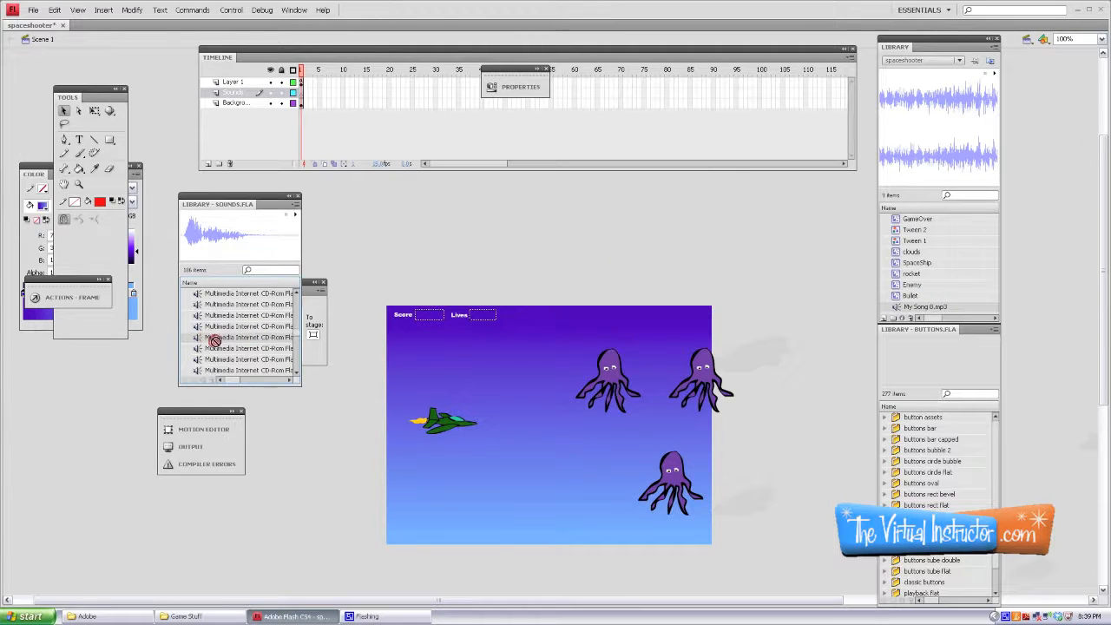
# - Drag a Multimedia sound effect from Library - Sounds into the game's library
pyautogui.click(913, 285)
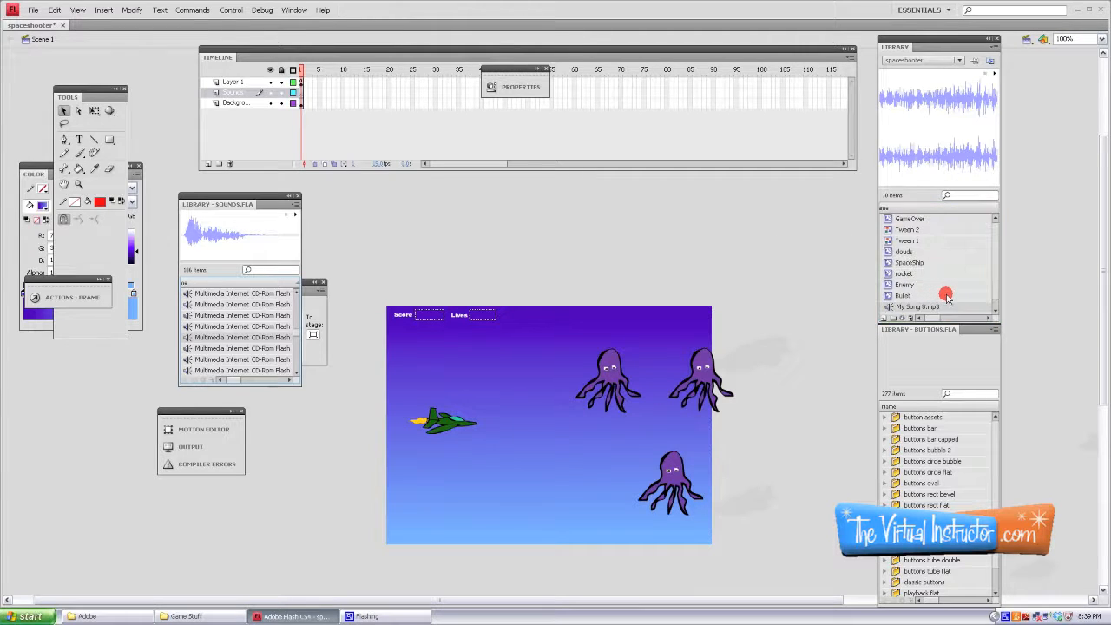
pyautogui.scroll(-3)
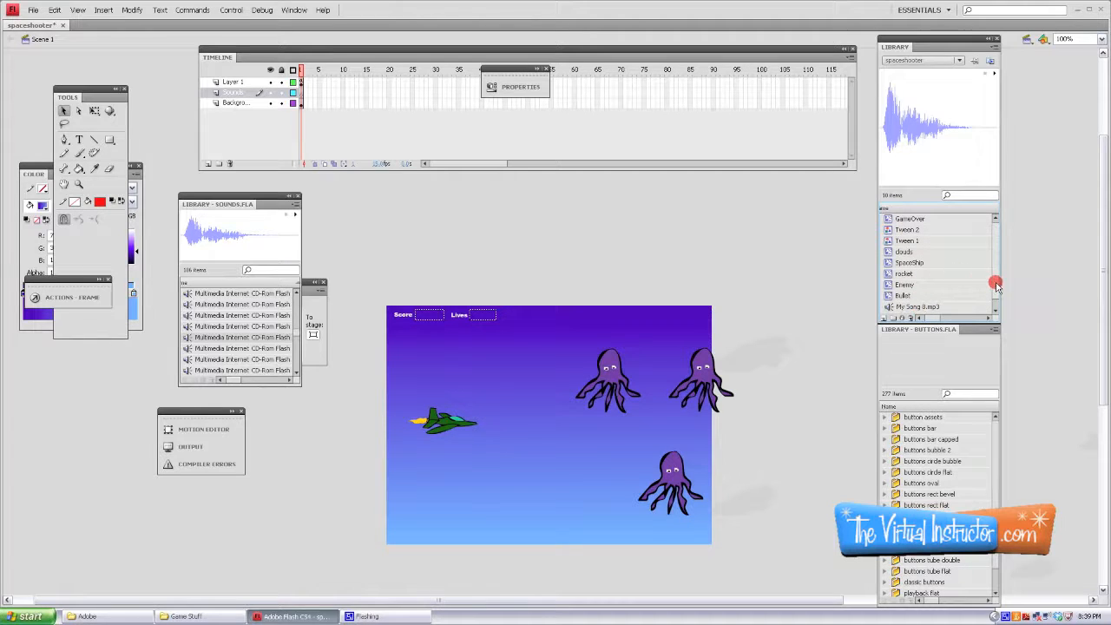
# - Rename the added sound effect in the library to Shoot
pyautogui.rightClick(917, 306)
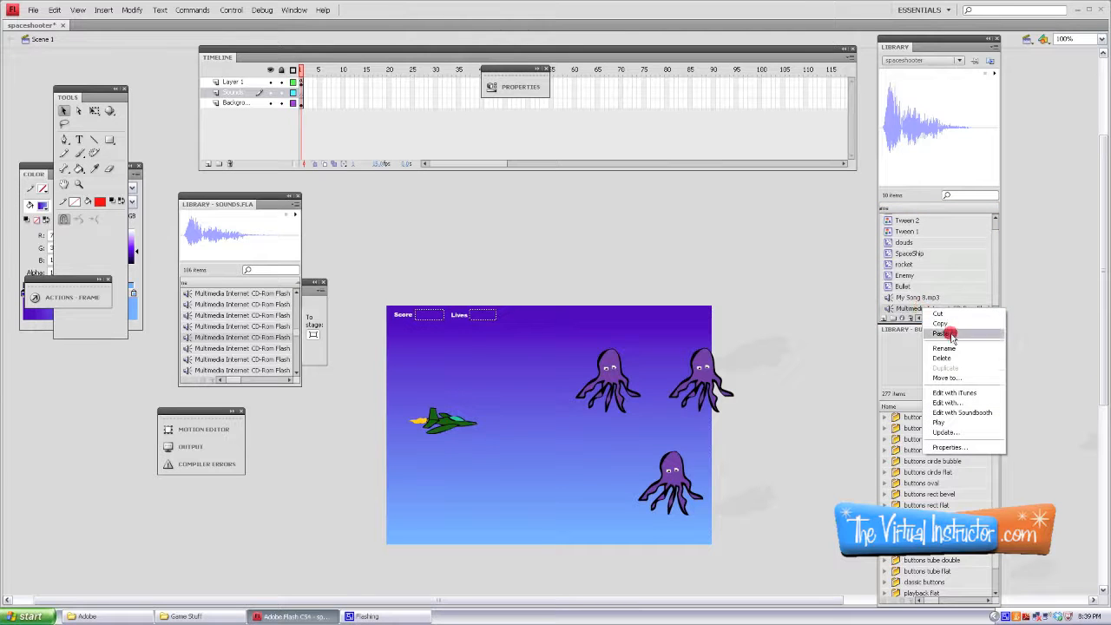
pyautogui.click(941, 333)
pyautogui.write('Shoot')
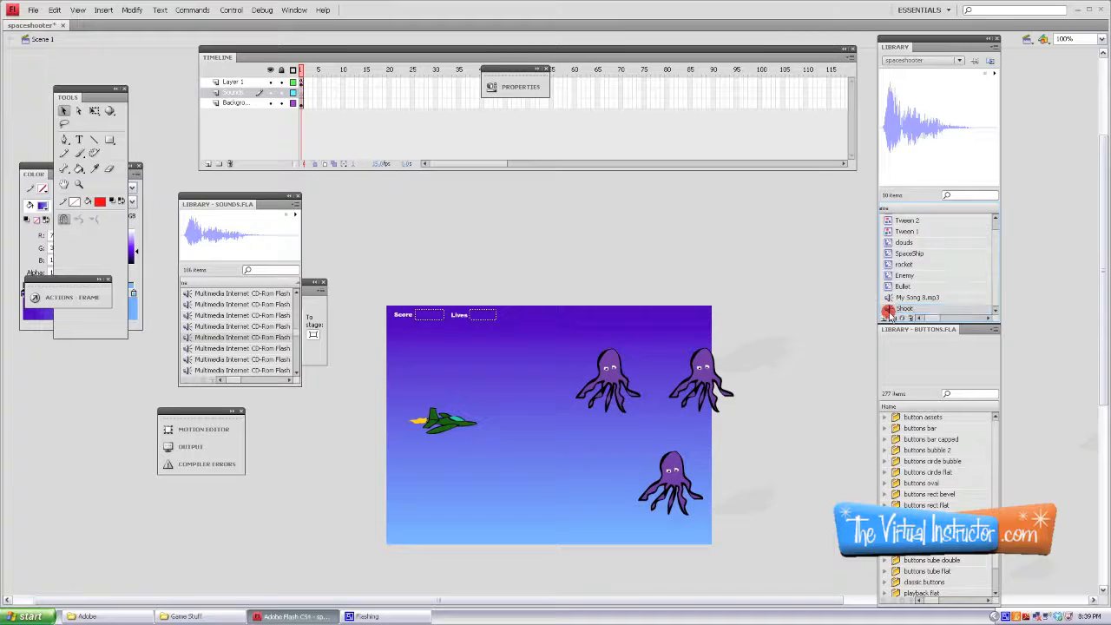
# - Tick Export for ActionScript in Shoot's properties, keeping identifier Shoot, and confirm
pyautogui.rightClick(905, 309)
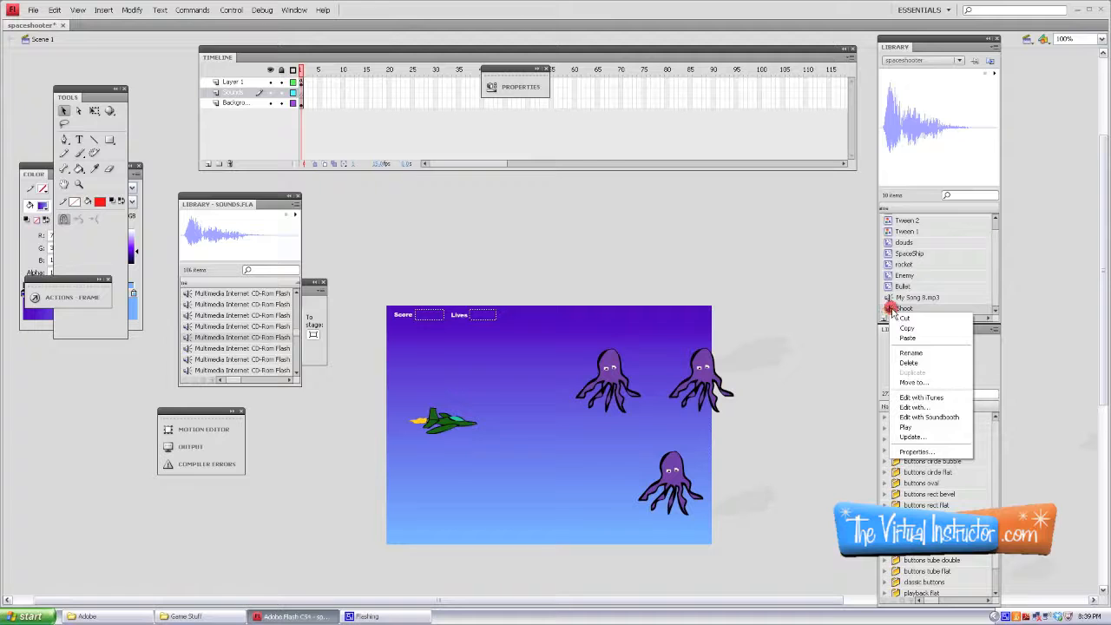
pyautogui.moveTo(913, 452)
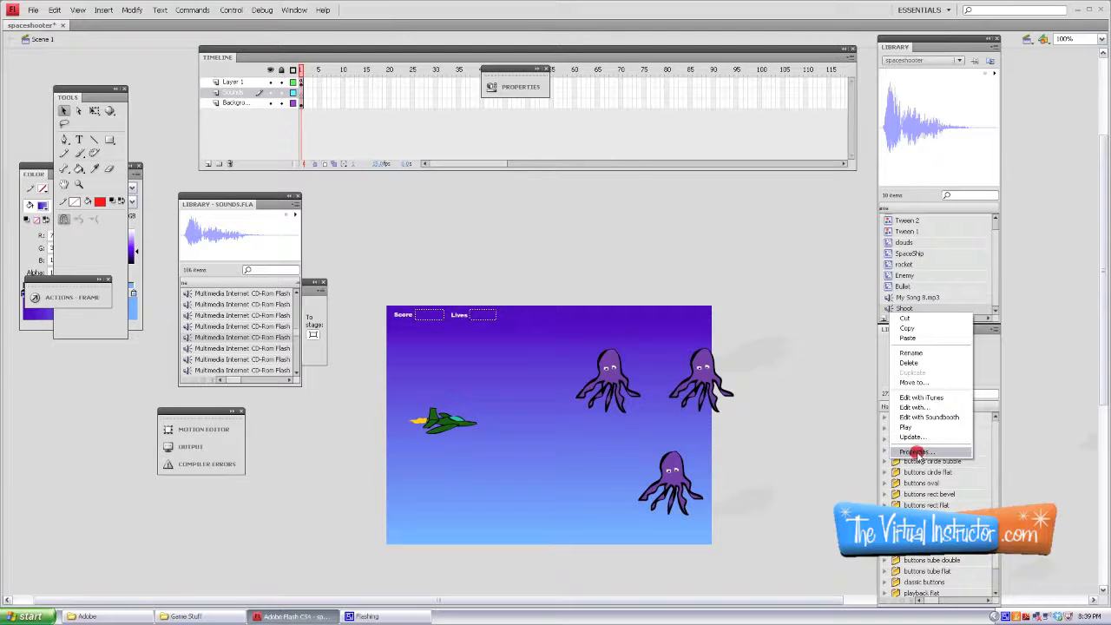
pyautogui.click(917, 451)
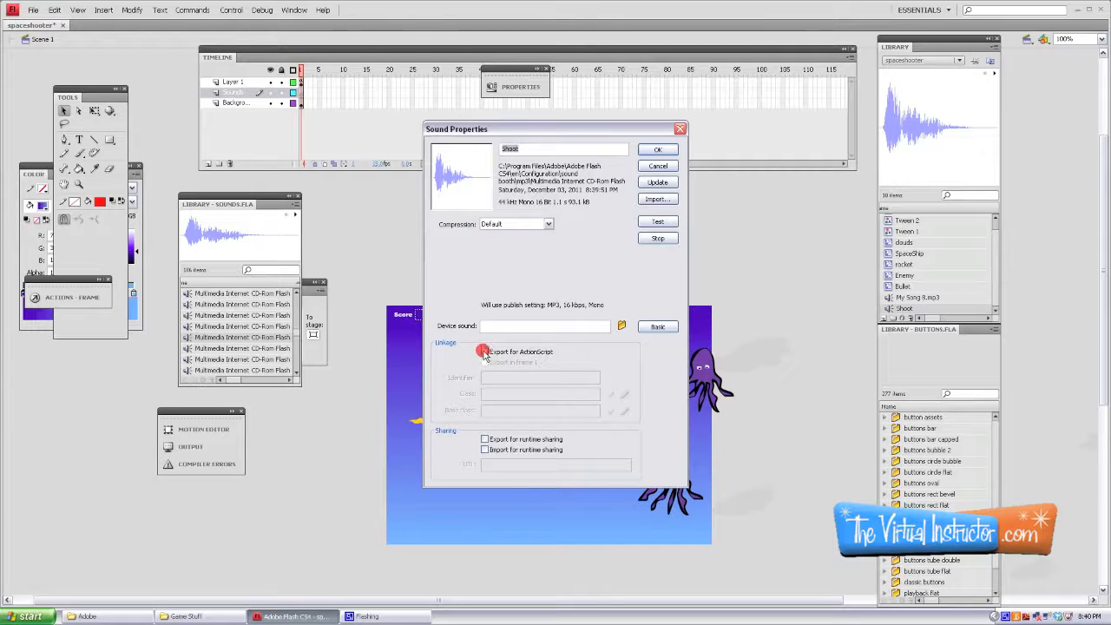
pyautogui.click(486, 351)
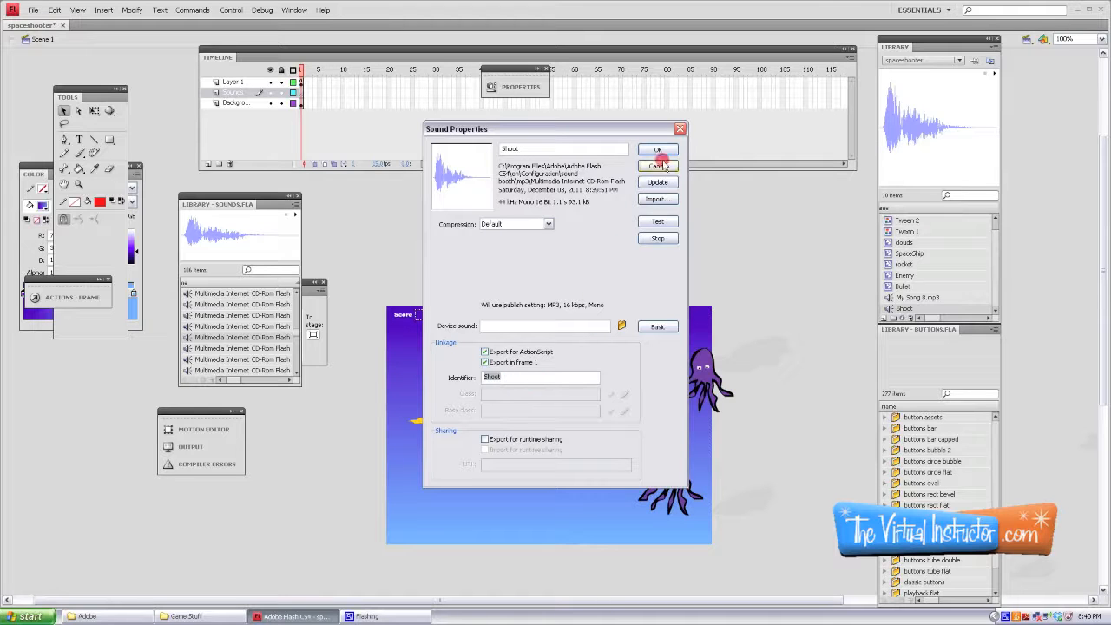
pyautogui.click(657, 149)
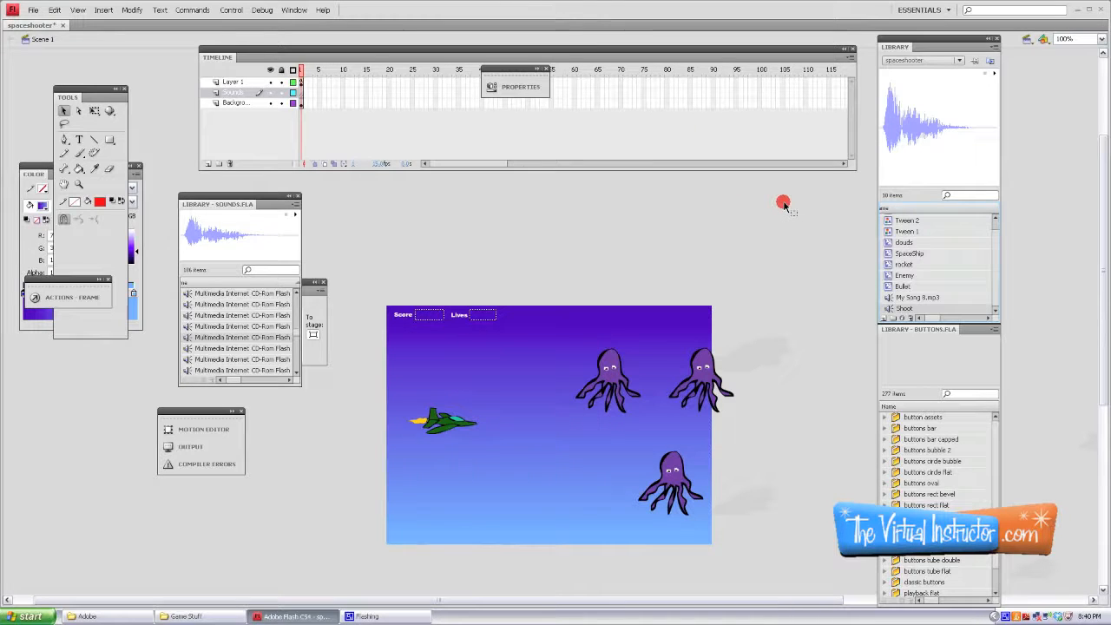